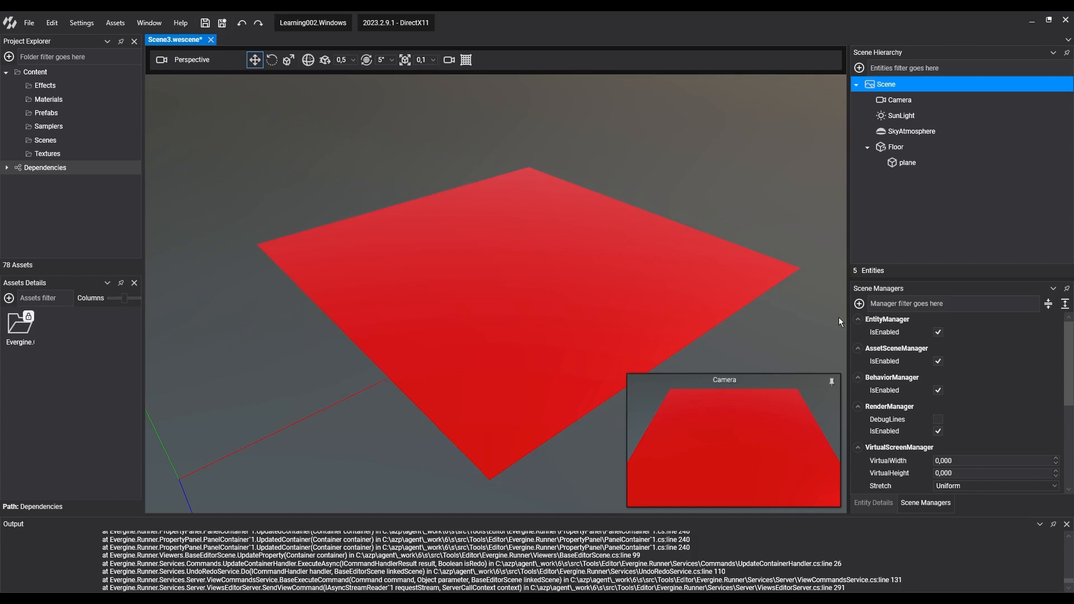
mouse_move(872, 166)
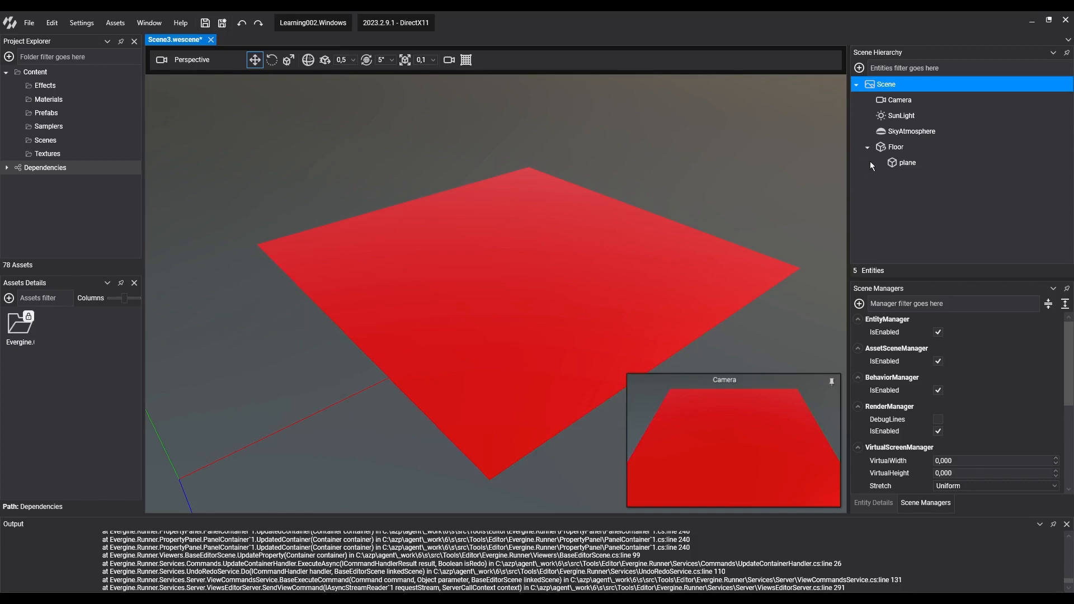
Step: Add a new empty entity under the scene root to become Character
right_click(886, 84)
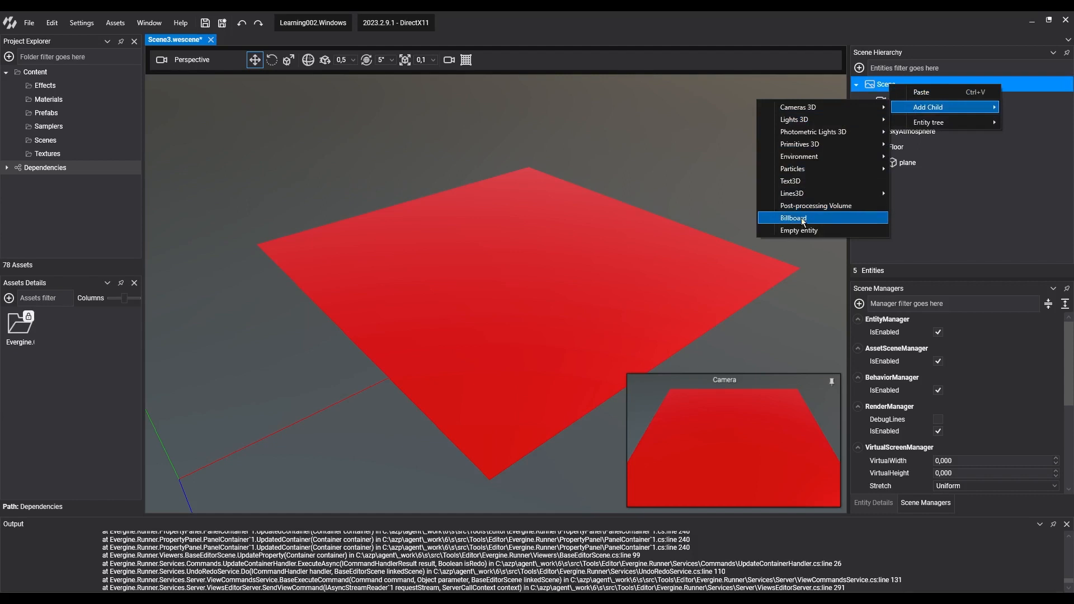
left_click(798, 231)
type("Character")
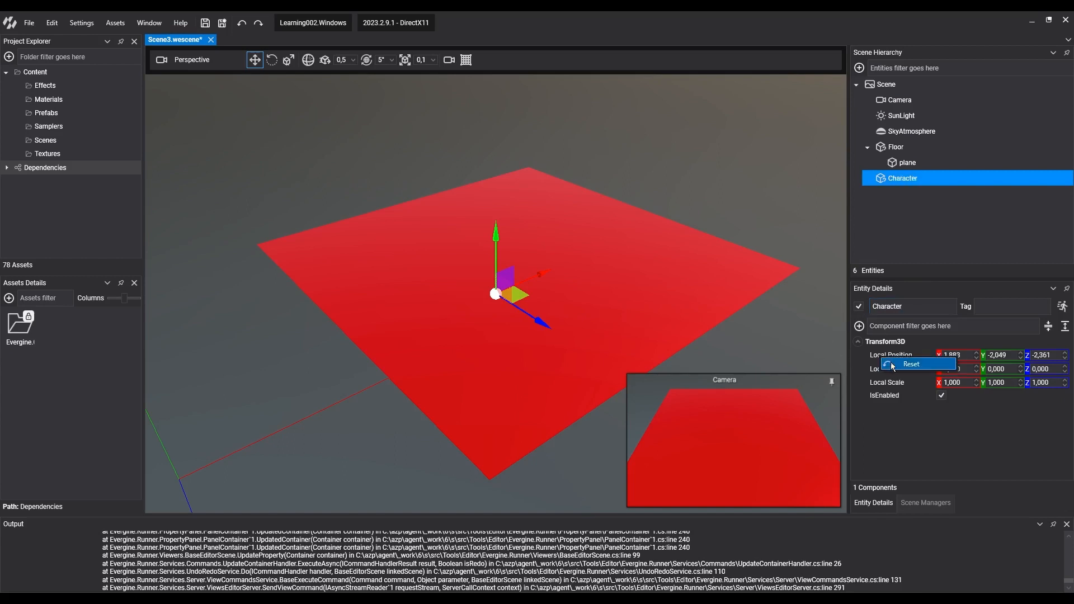
Step: Reset Character to the origin, give it a Teapot primitive child and start adding a component
left_click(911, 364)
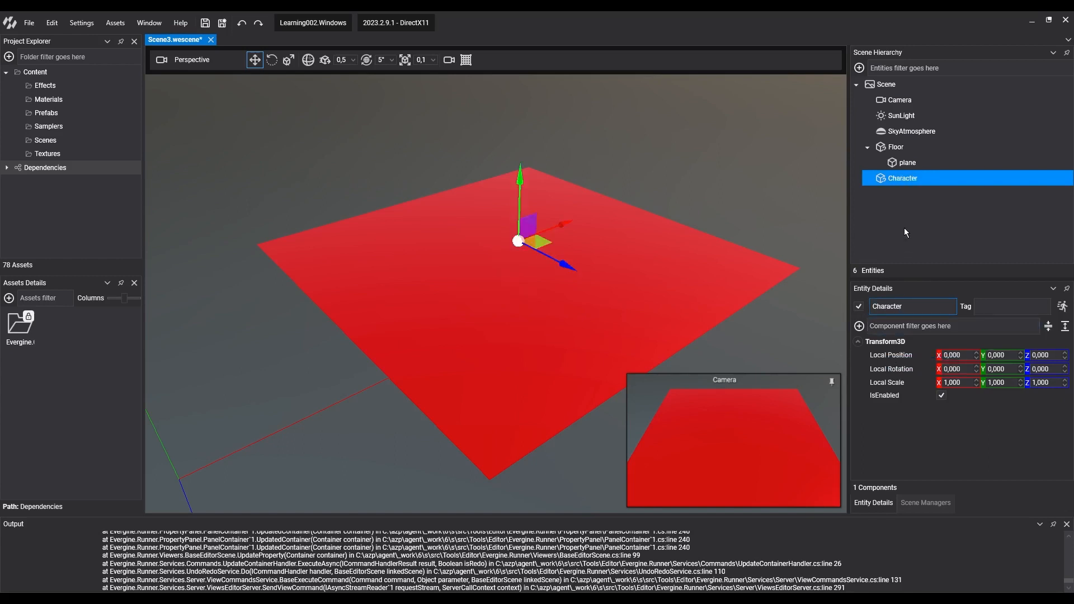
right_click(902, 178)
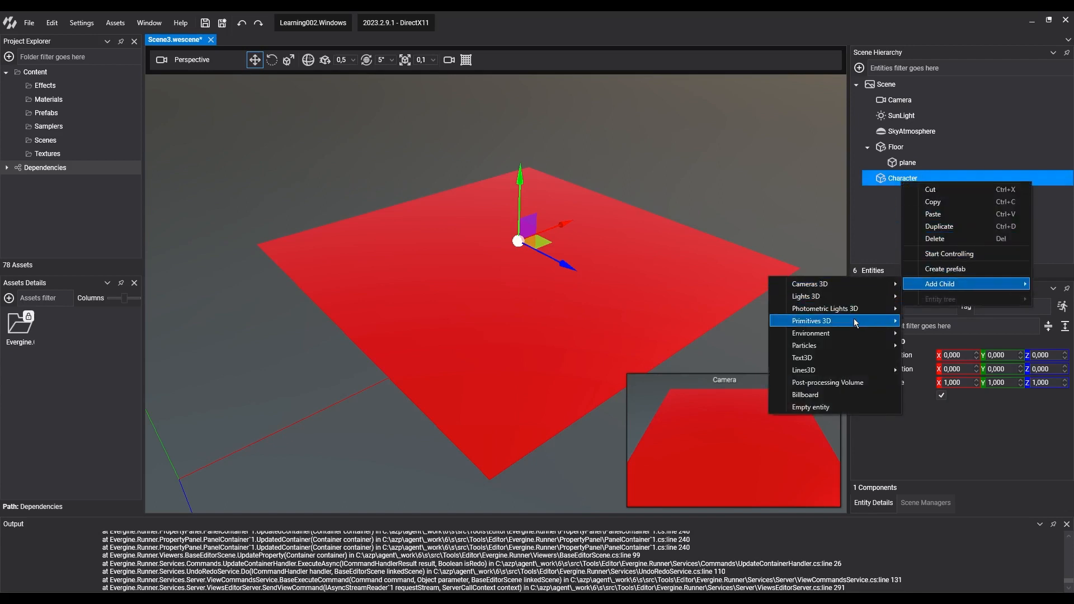
left_click(812, 320)
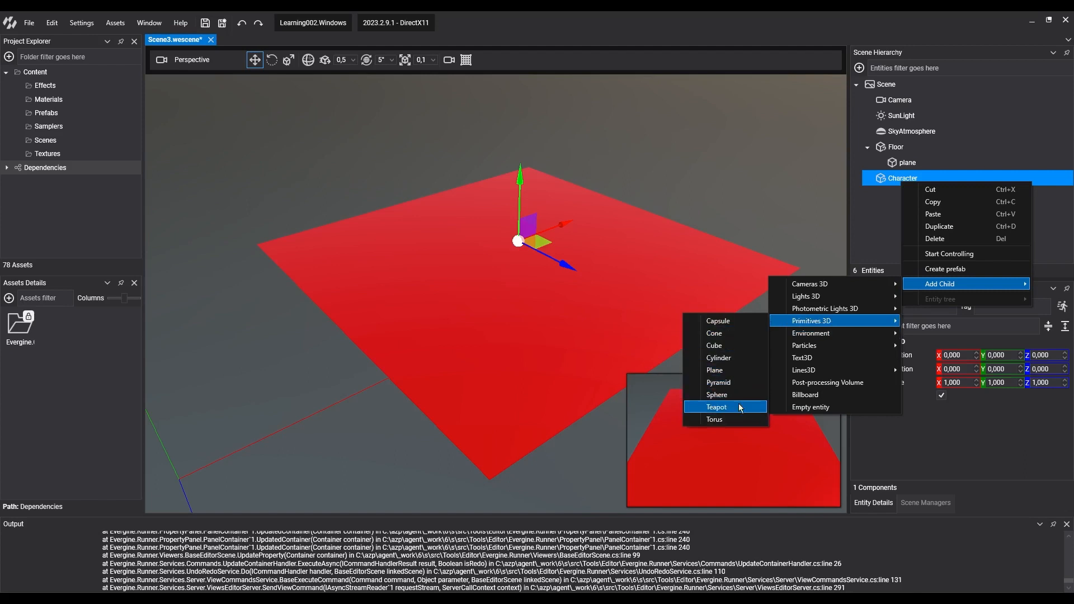
left_click(716, 407)
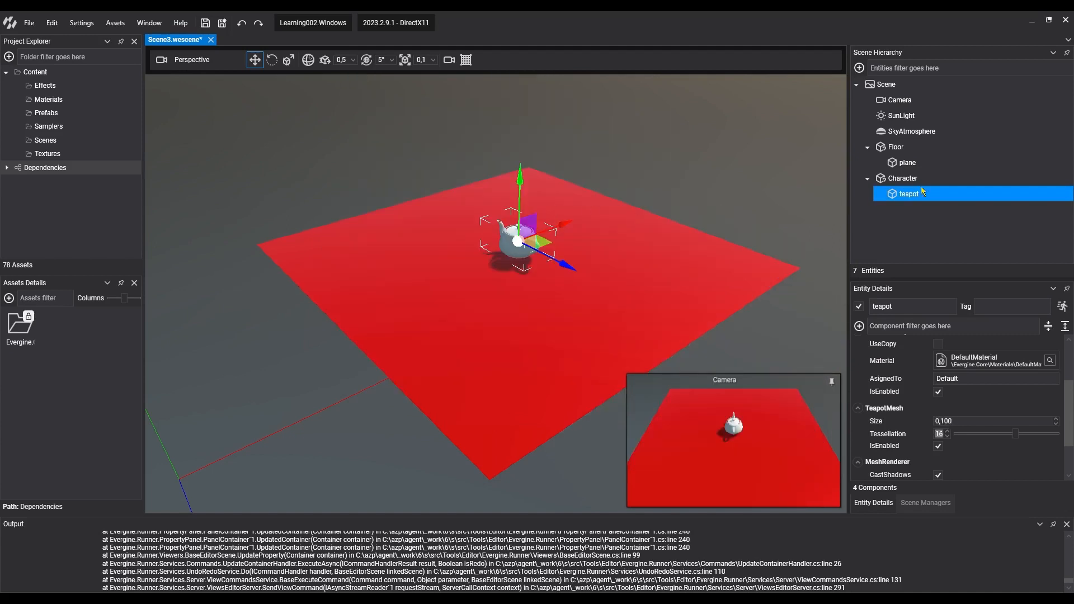
left_click(902, 177)
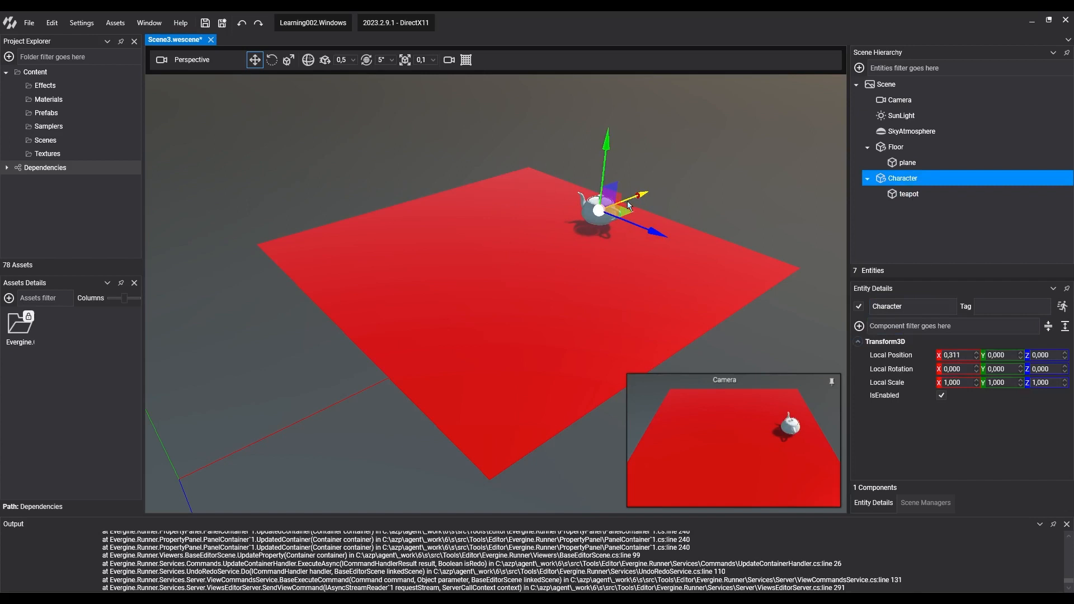
left_click(860, 326)
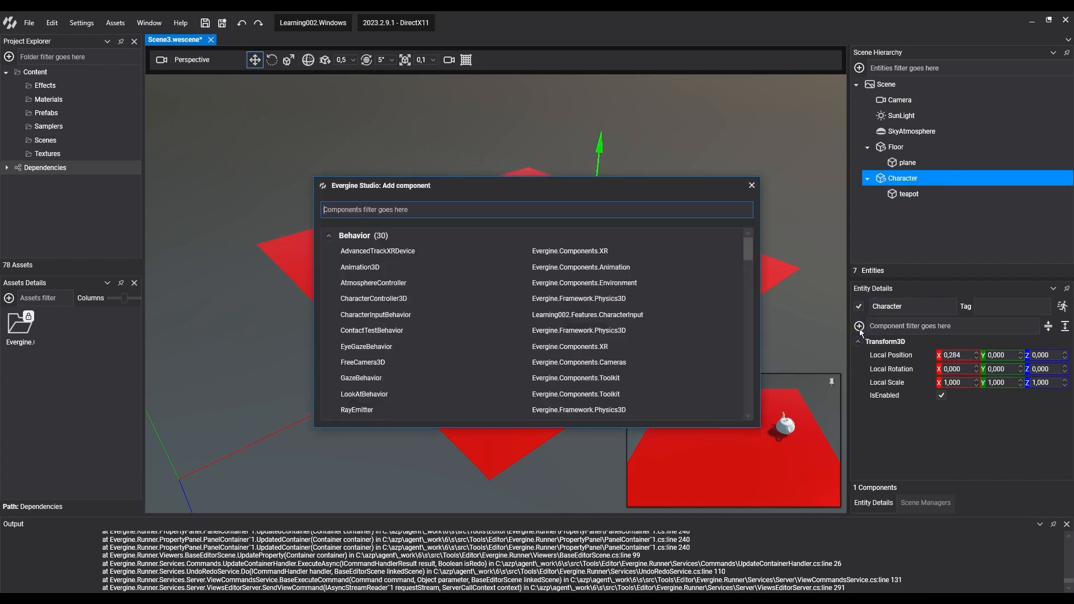
Step: Add CharacterInputBehavior to Character, test-run the scene and close the preview
type("Cha")
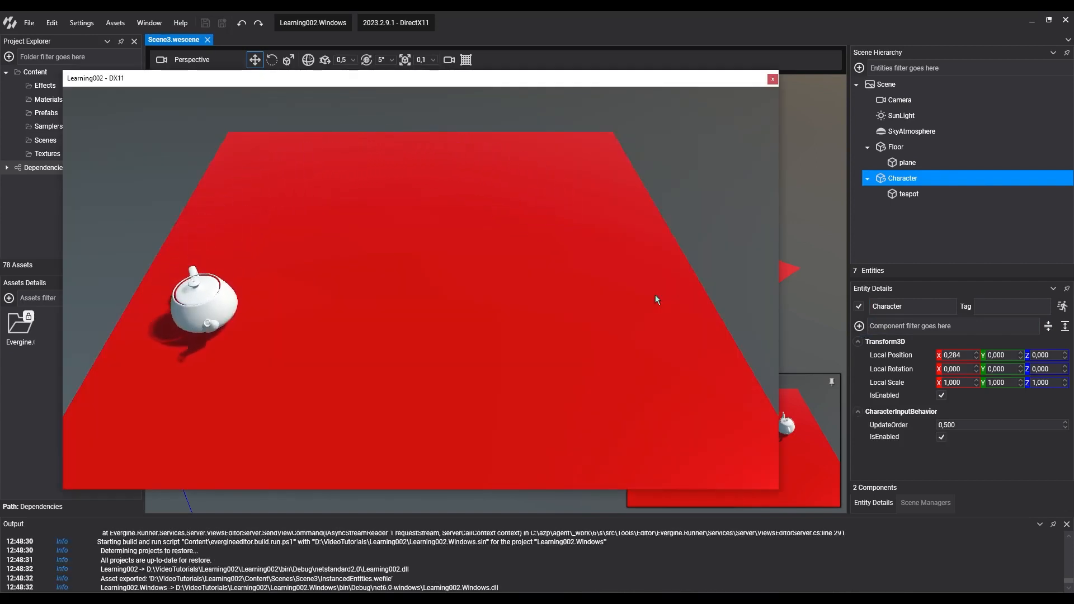
left_click(886, 84)
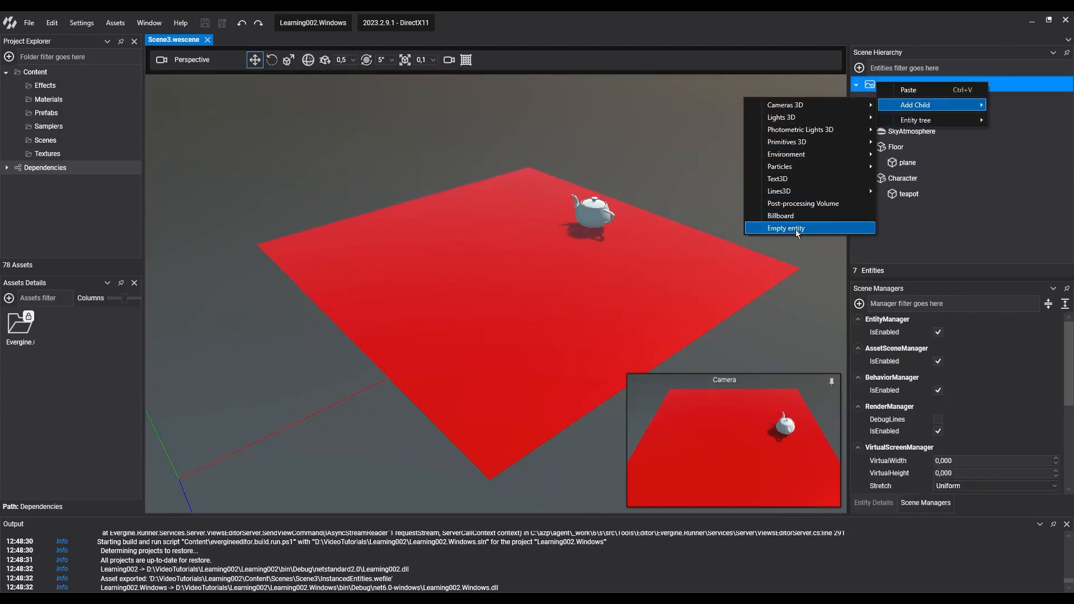
Step: Create an empty entity named Follower at the origin with a Cone primitive child
left_click(786, 228)
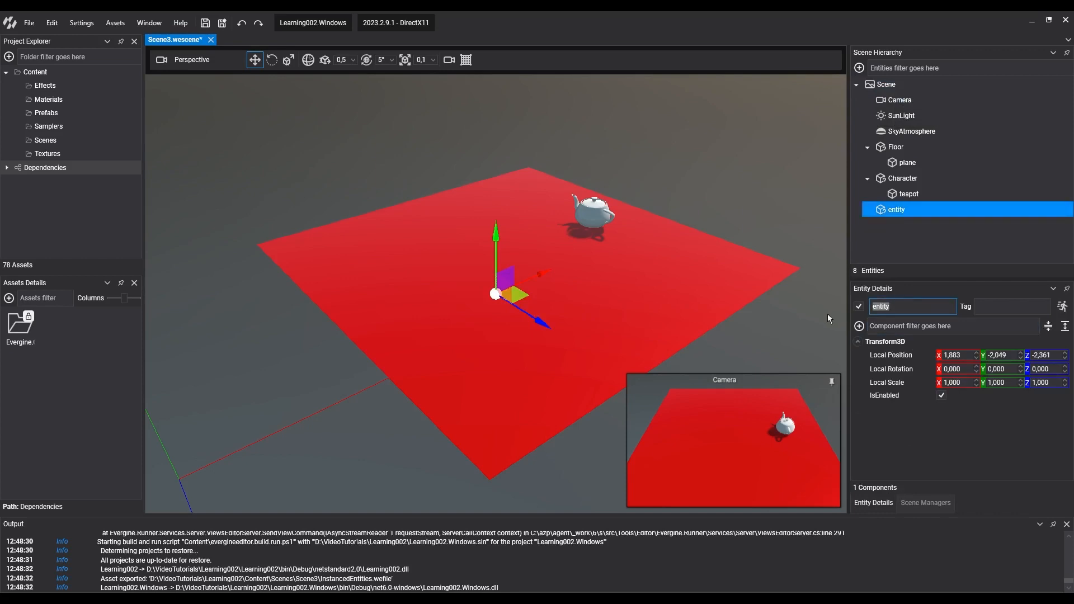
type("Follower")
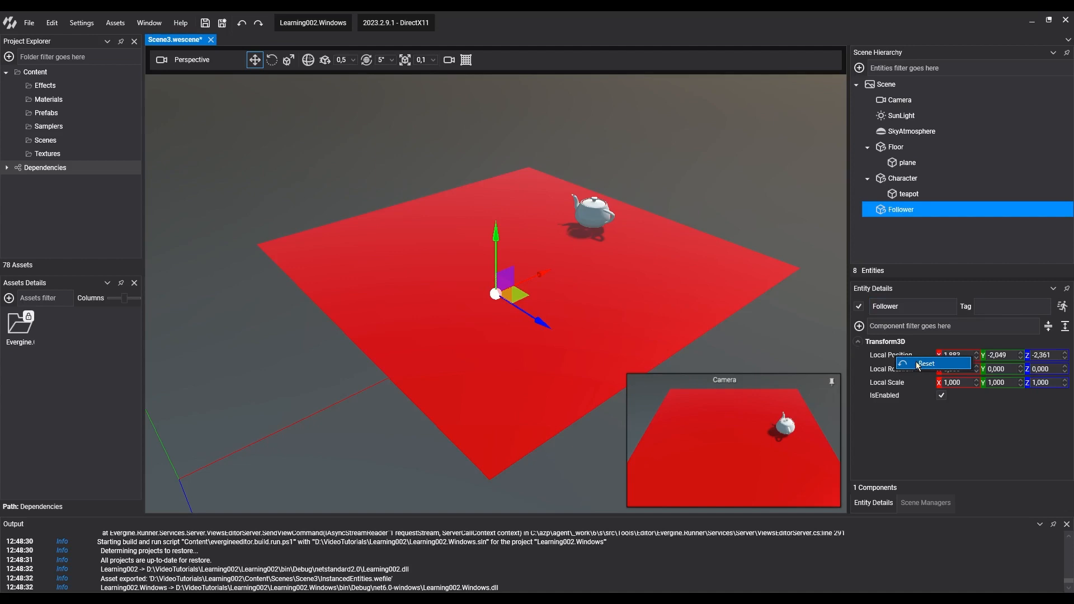
right_click(900, 209)
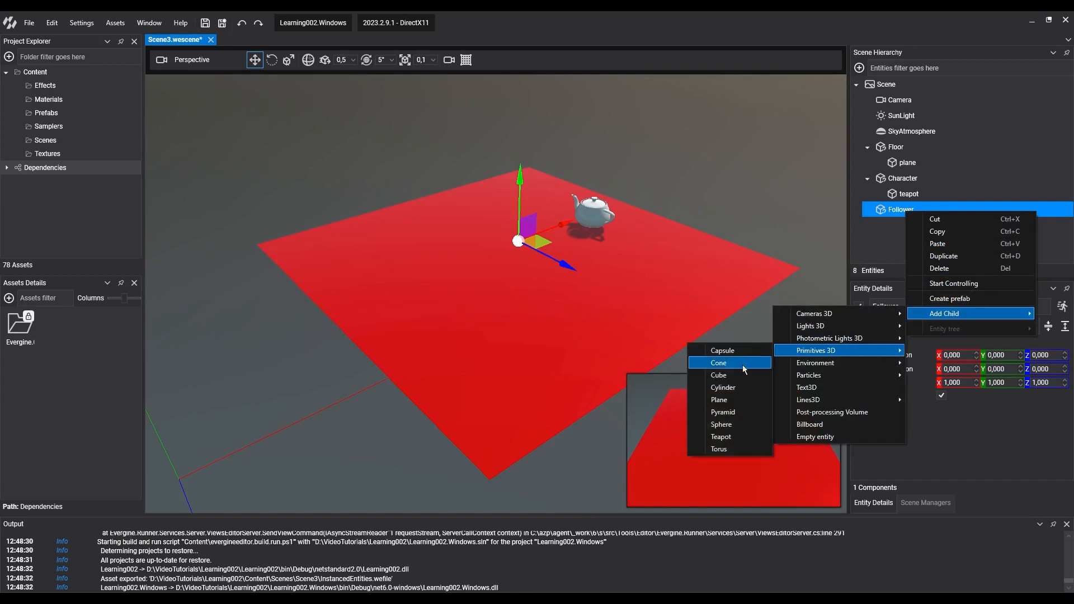
left_click(718, 362)
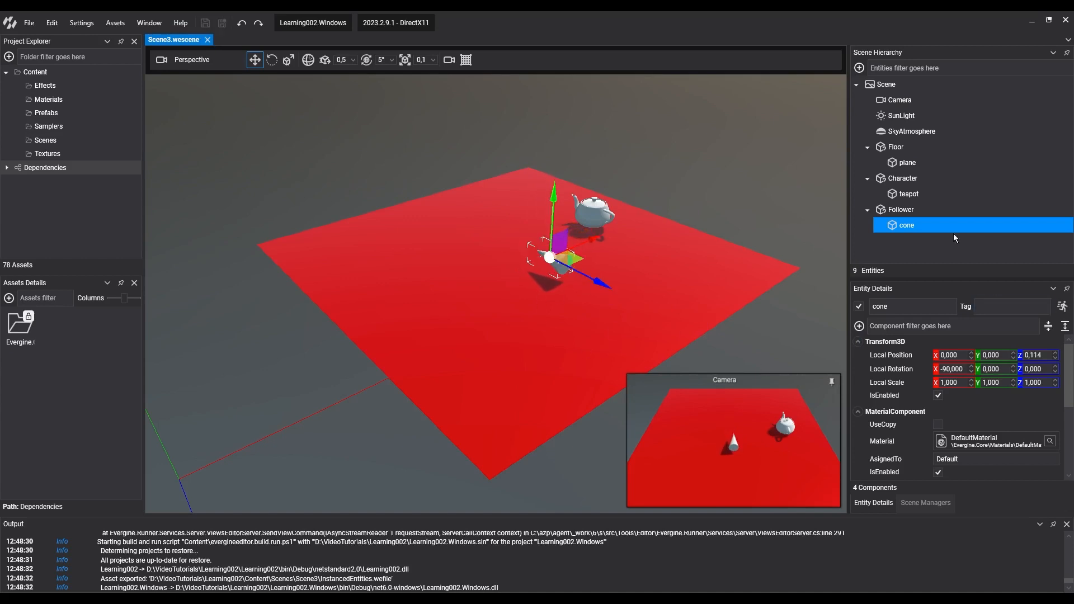
Step: Test-run the scene with teapot and cone, then tag the Character entity 'character'
left_click(902, 209)
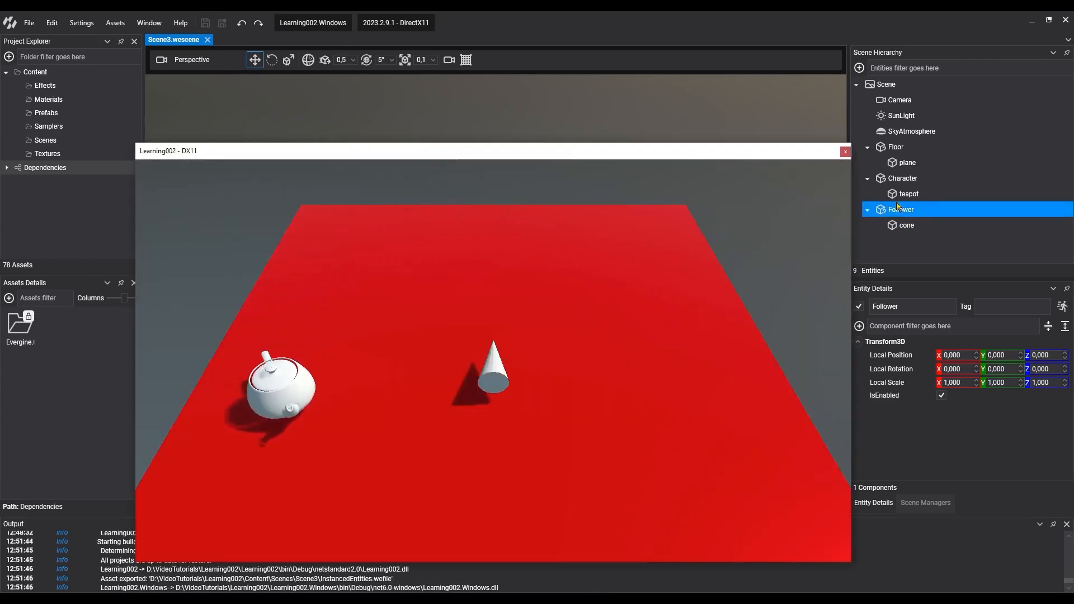
left_click(846, 151)
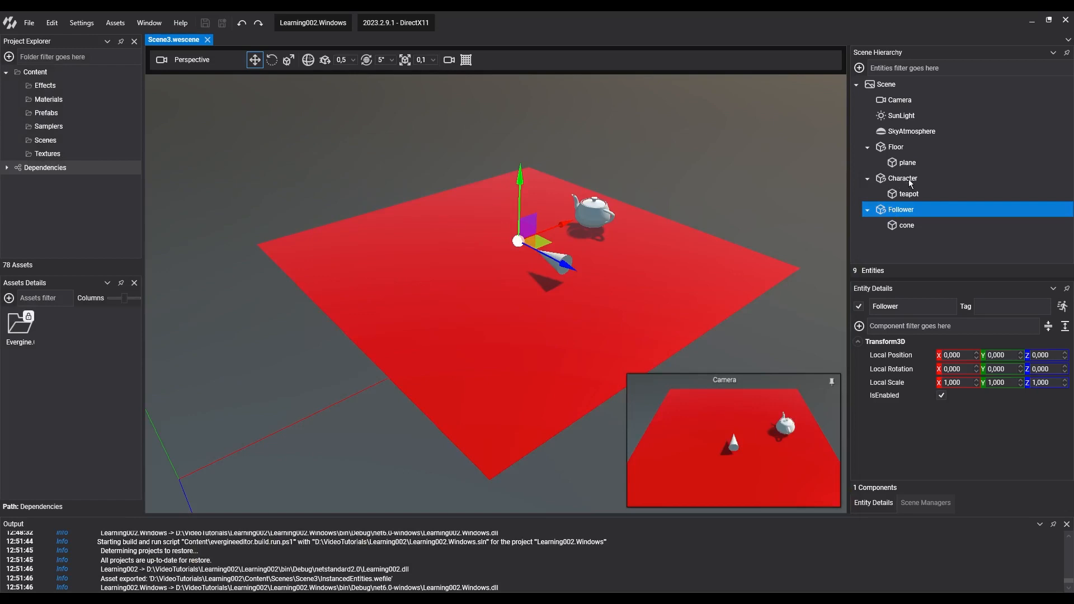
left_click(904, 178)
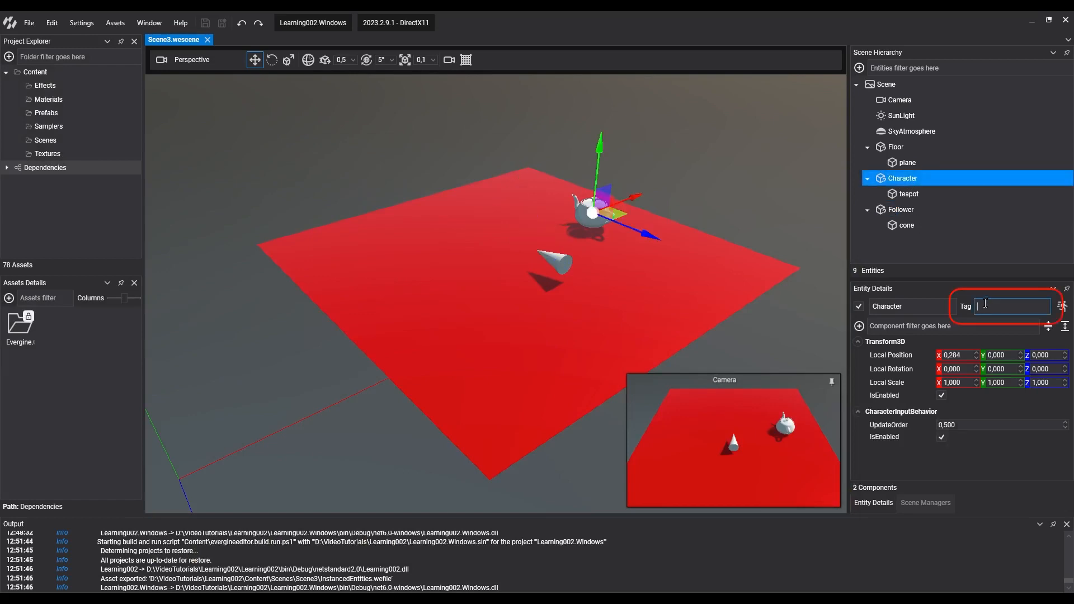
type("character")
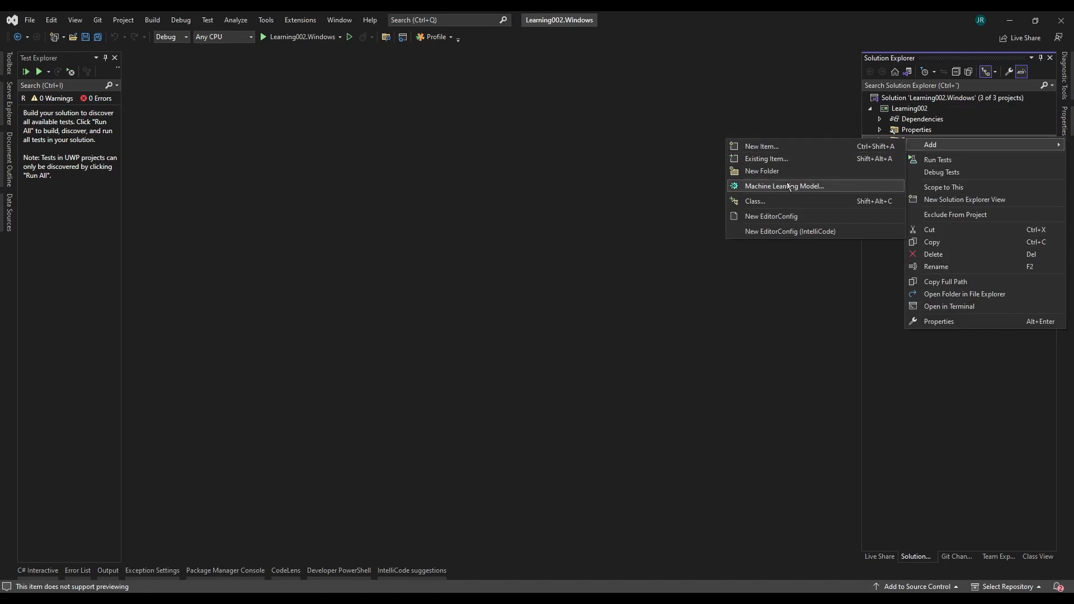
Step: Create FollowUpComponent.cs as a public class deriving from Component
left_click(761, 146)
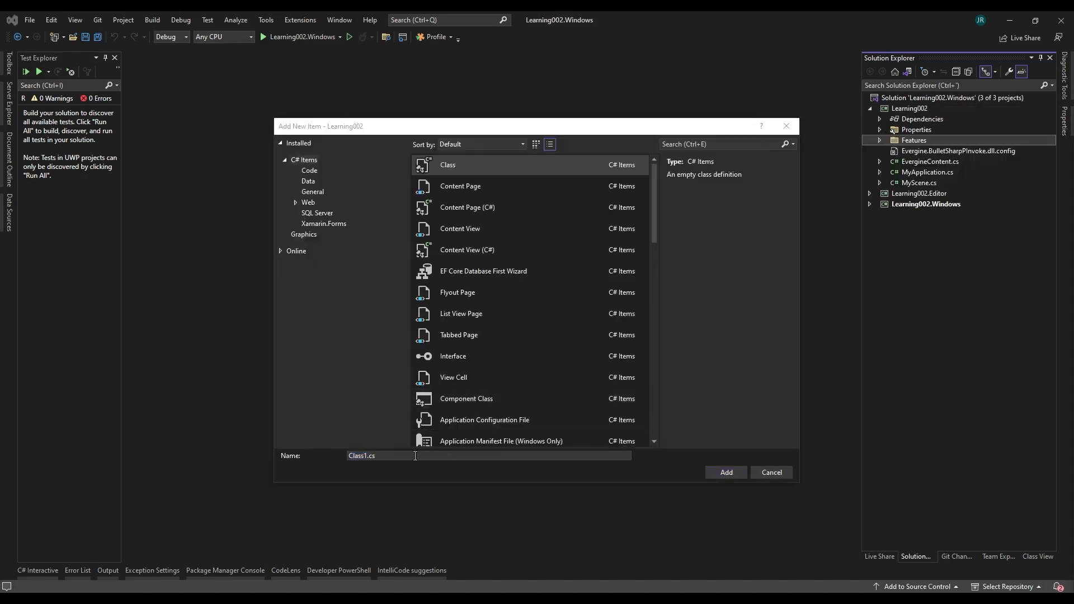
left_click(726, 472)
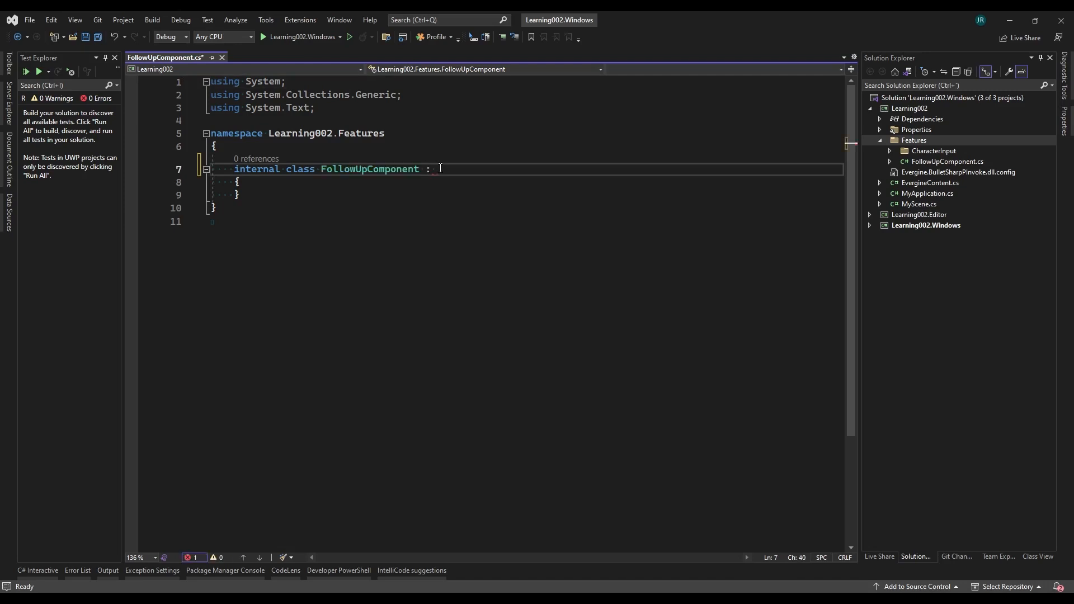
type("Component")
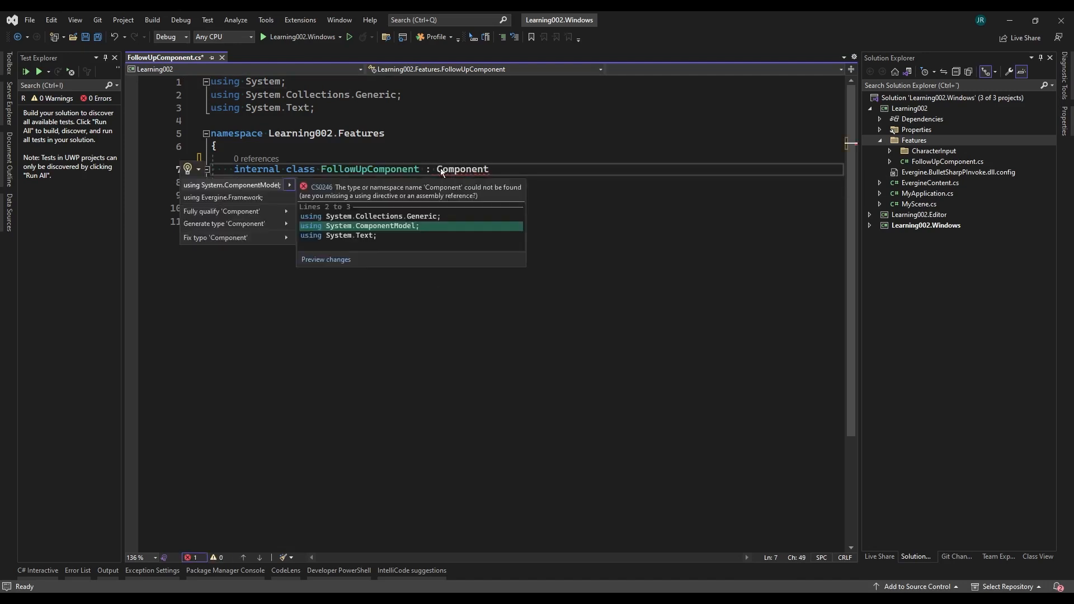
mouse_move(226, 197)
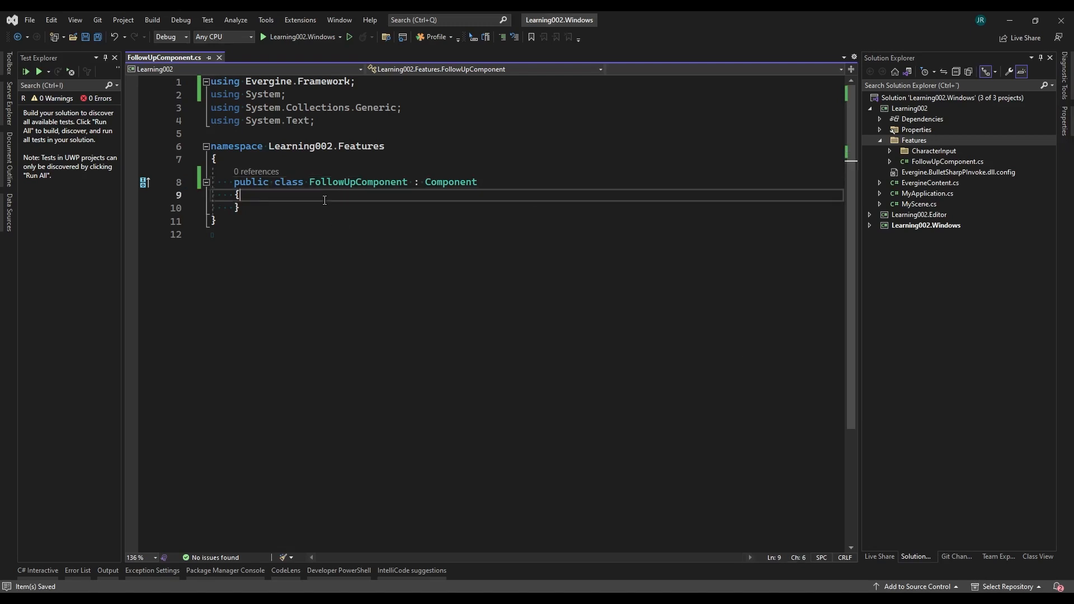
Step: Add TargetEntityTag = "character" and an OnActivated override finding the tagged entity's Transform3D
type("public string TargetEntityTag { get; set; } = \"character\";")
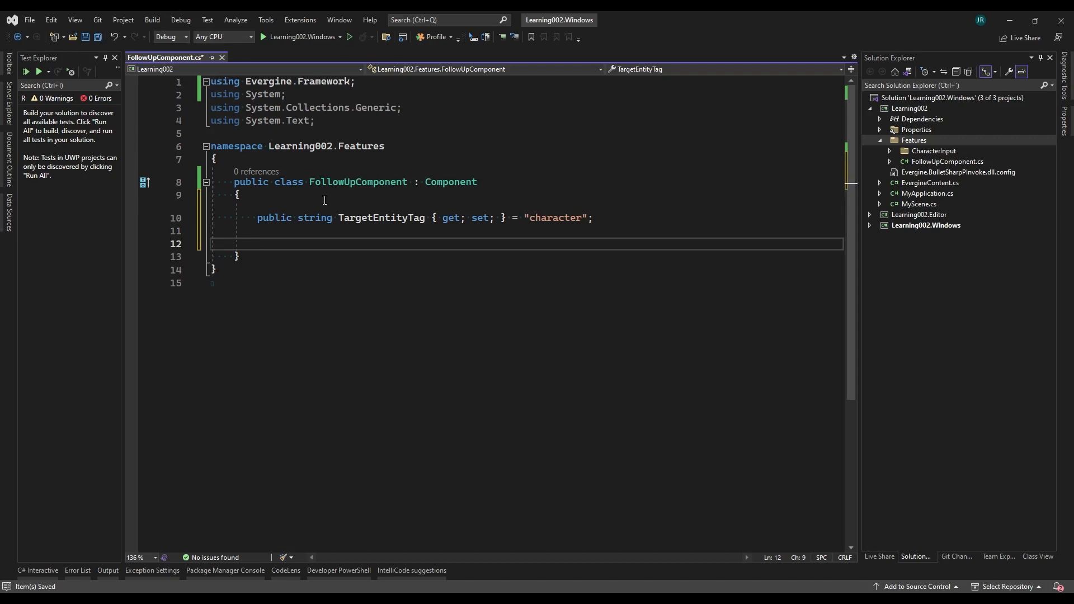
type("override void OnActivated(")
type("private Transform3D targetTransform;")
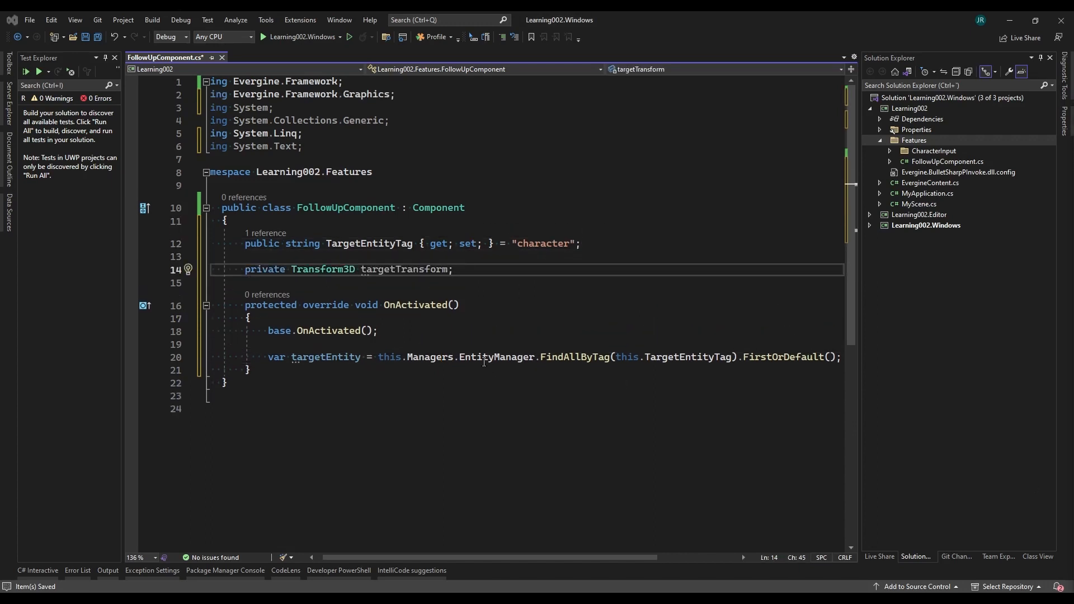
type("this.targetTransform = targetEntity.FindComponent<Transform3D>();")
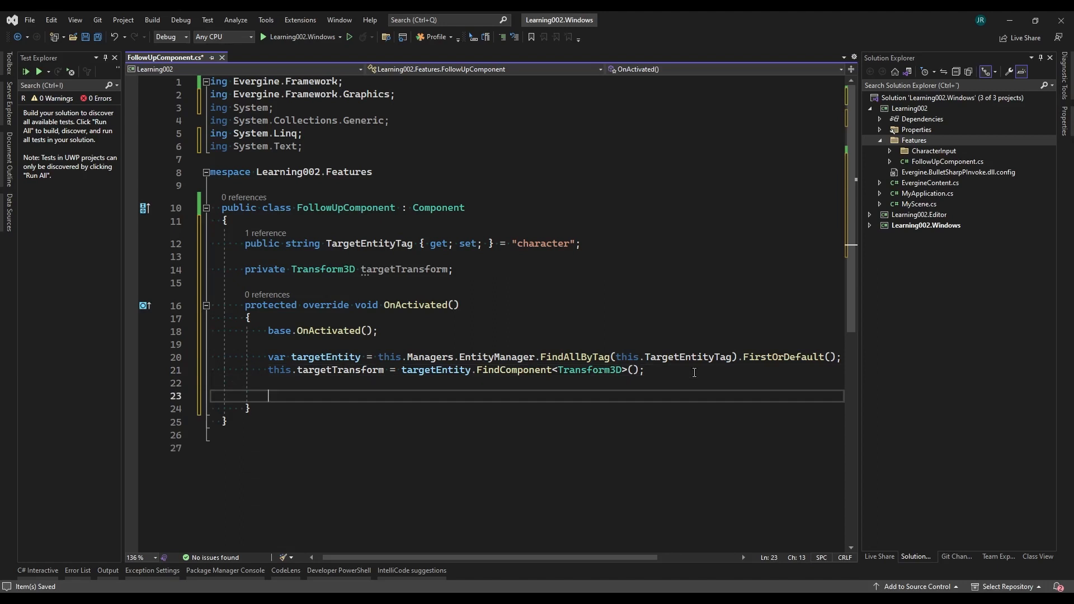
Step: Subscribe to the target's PositionChanged and generate the OnTargetTransformPositionChanged handler
type("this.targetTransform.PositionChanged += this.OnTargetTransformPositionChanged;")
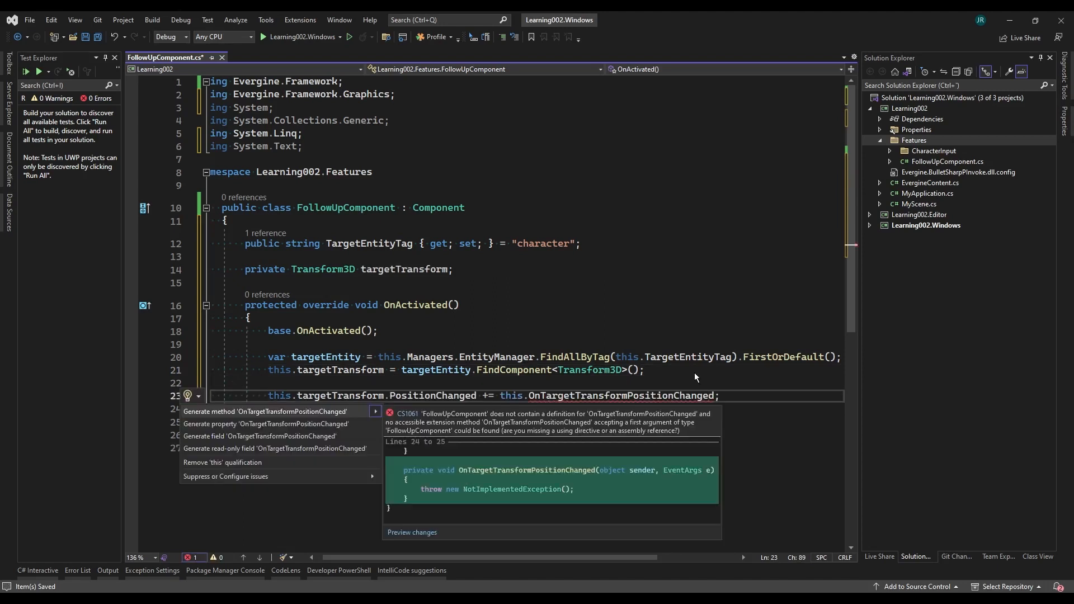
left_click(264, 412)
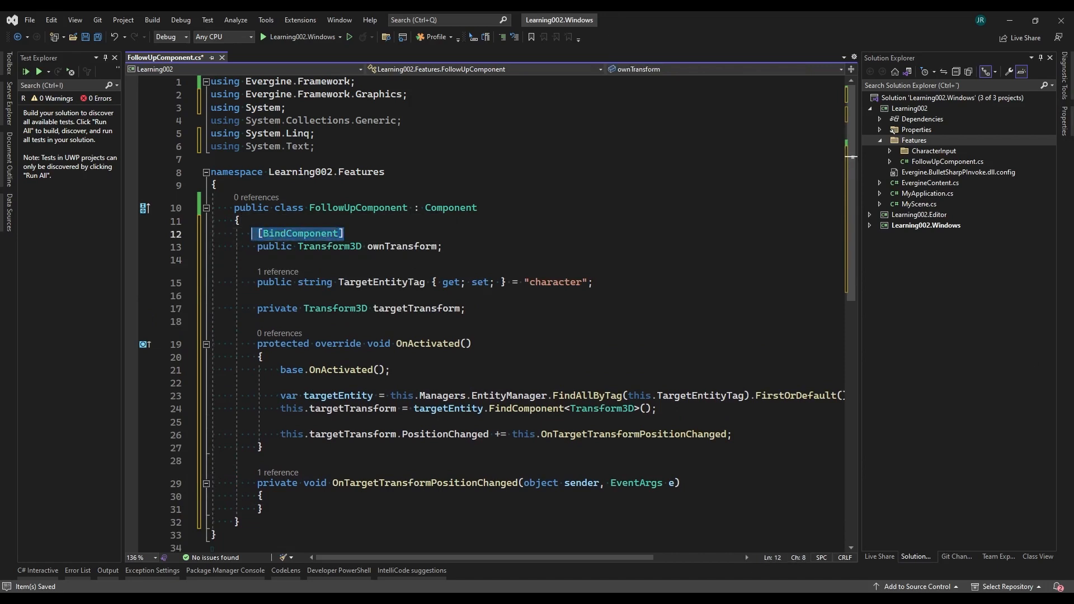
left_click(606, 517)
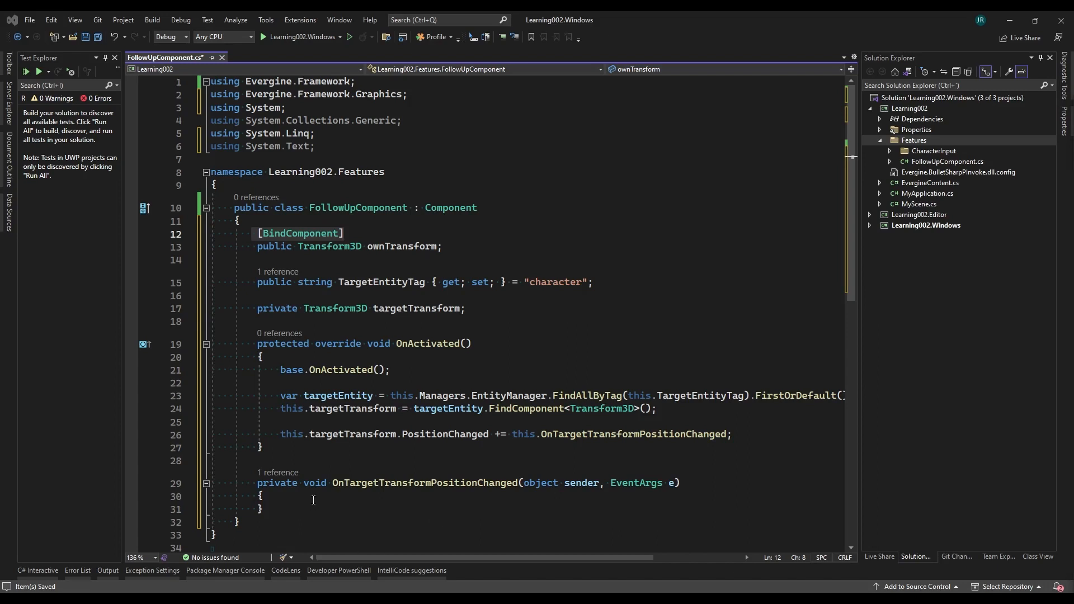
Step: Make the handler set ownTransform.Position to targetTransform.Position
type("this.ownTransform.Position = this.targetTransform.Position;")
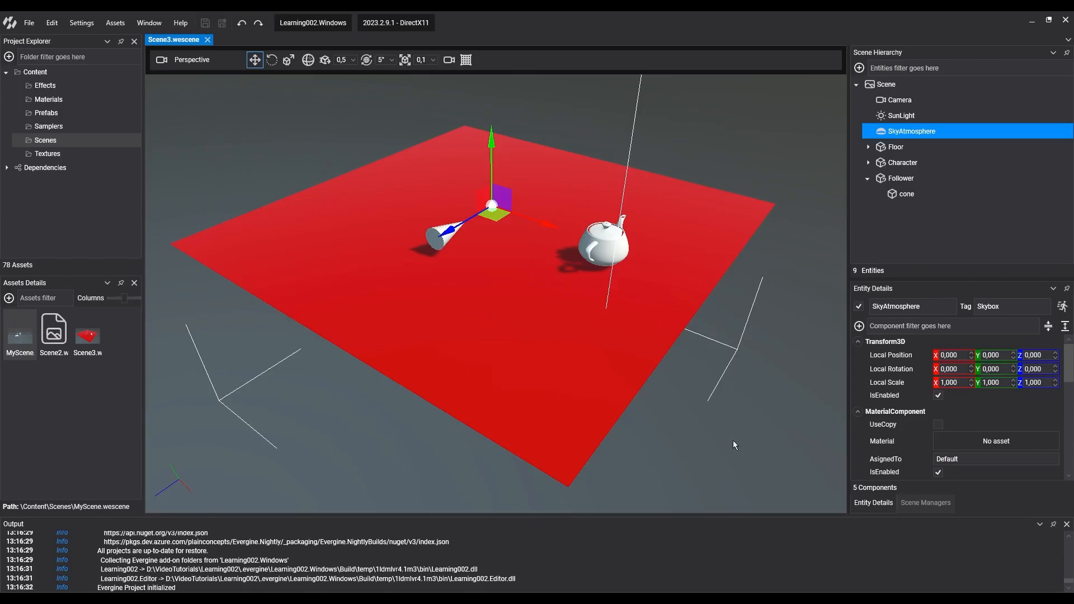
mouse_move(897, 185)
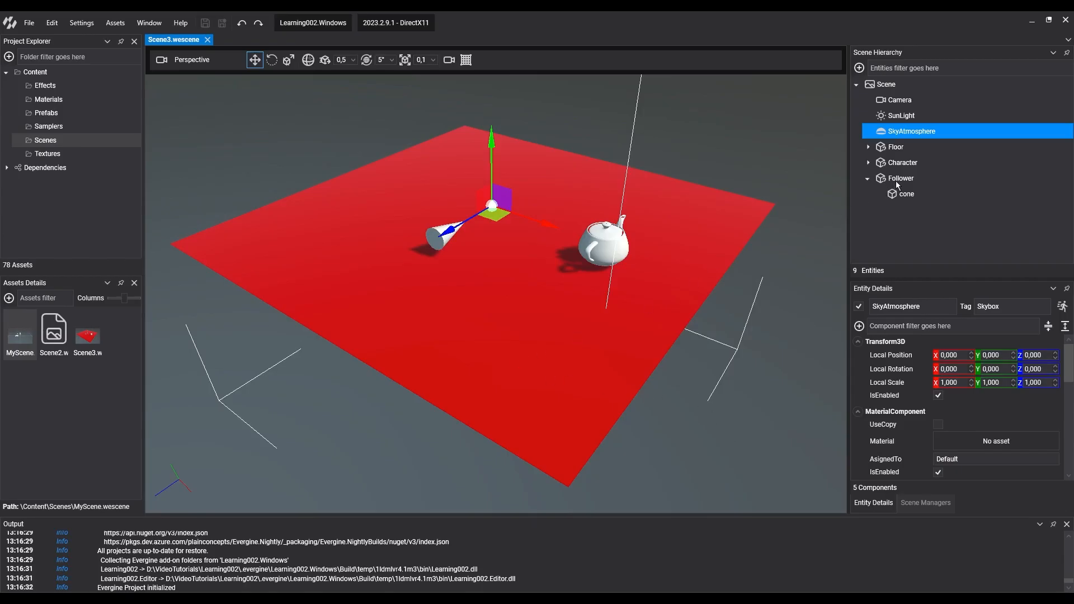
Step: Search Follower's add-component list for the FollowUpComponent
left_click(900, 178)
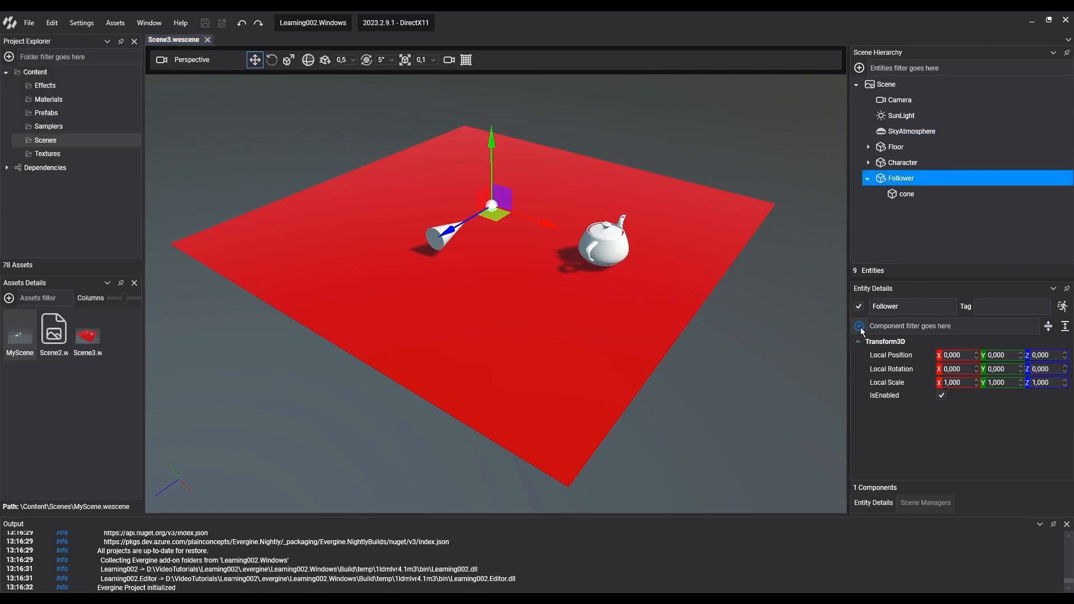
left_click(858, 325)
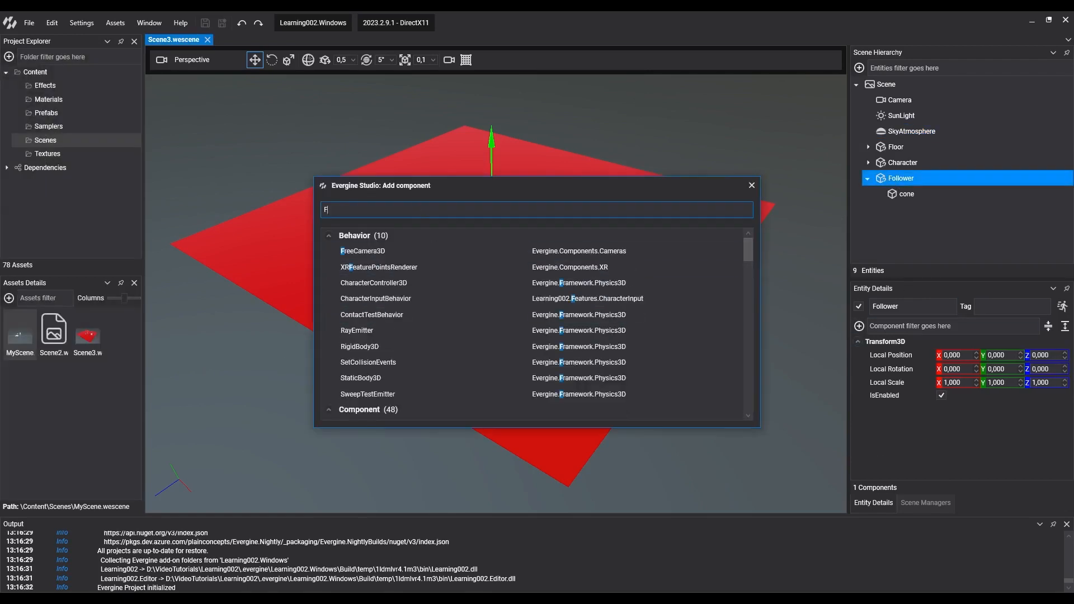
type("ollo")
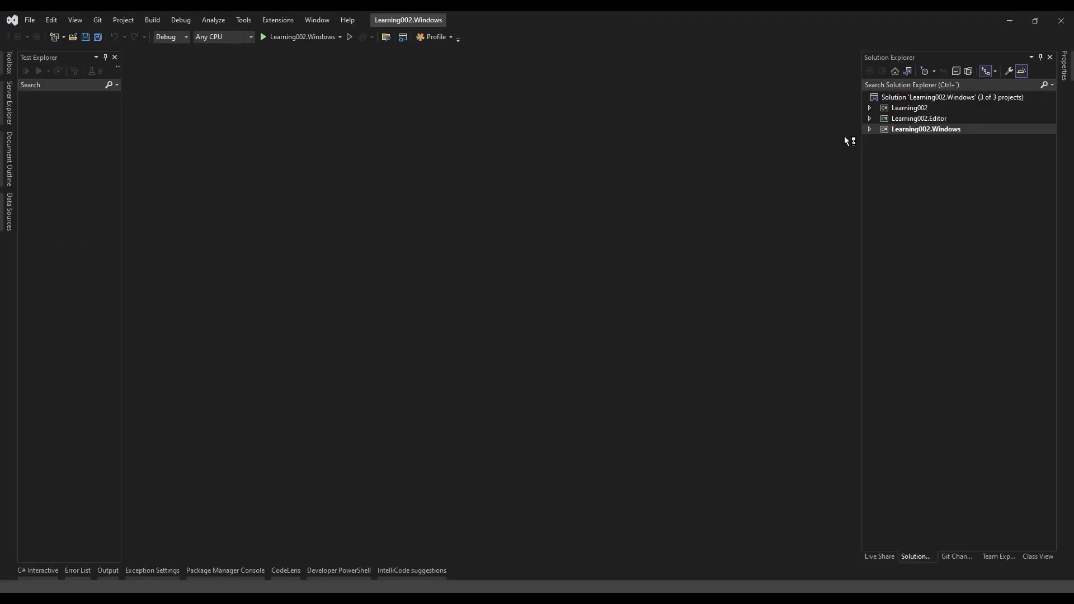
Step: Subscribe to OrientationChanged with a handler copying orientation, then run the app
left_click(868, 107)
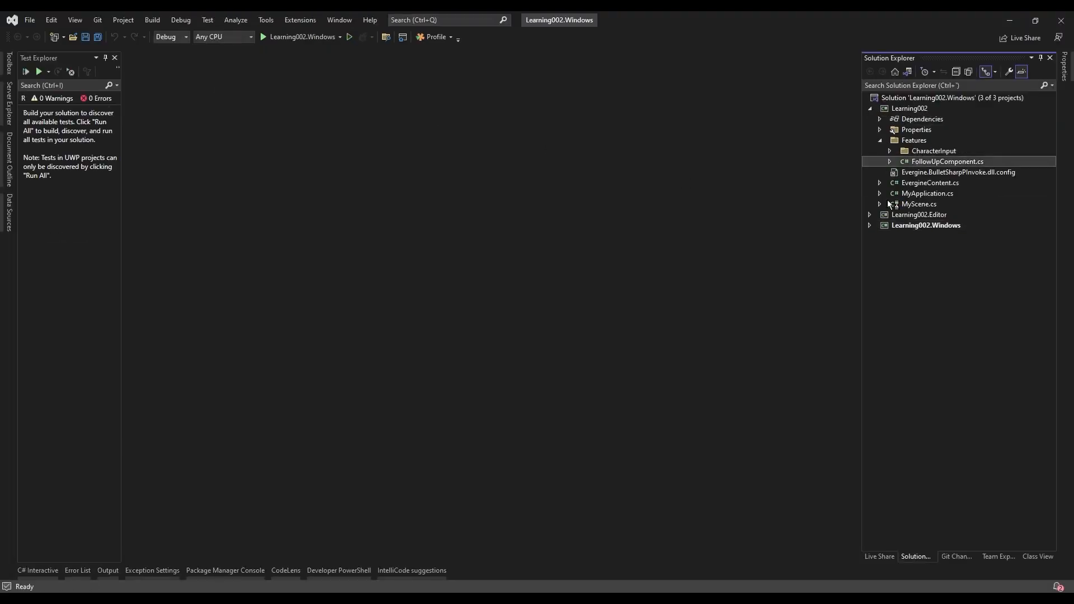
double_click(947, 161)
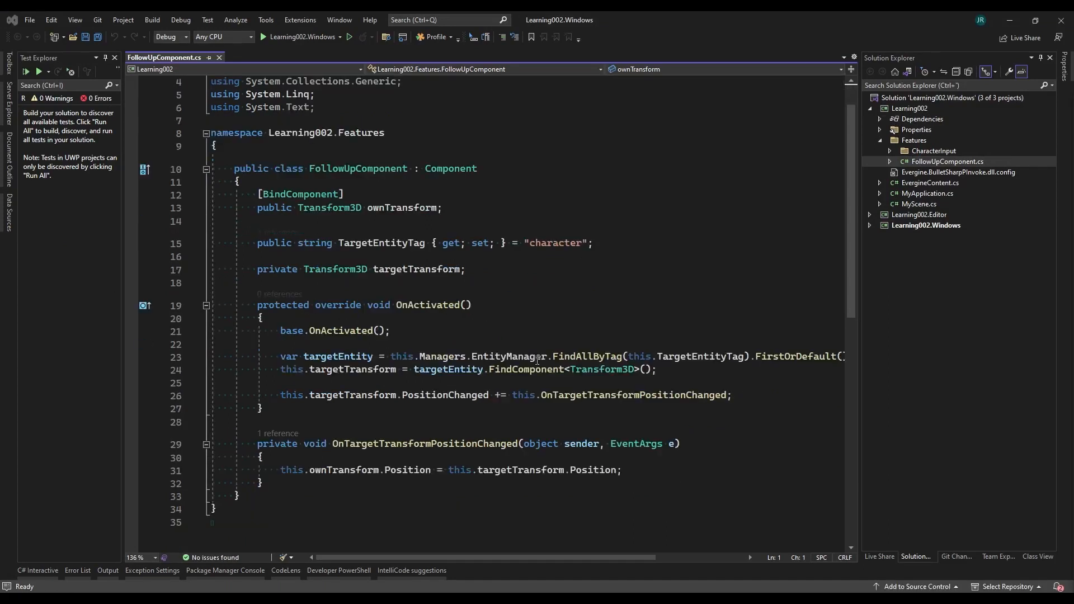
type("this.targetTransform.OrientationChanged += this.OnTargetTransformOrientationChanged;")
type("this.ownTransform.Orientation = this.targetTransform.Orientation;")
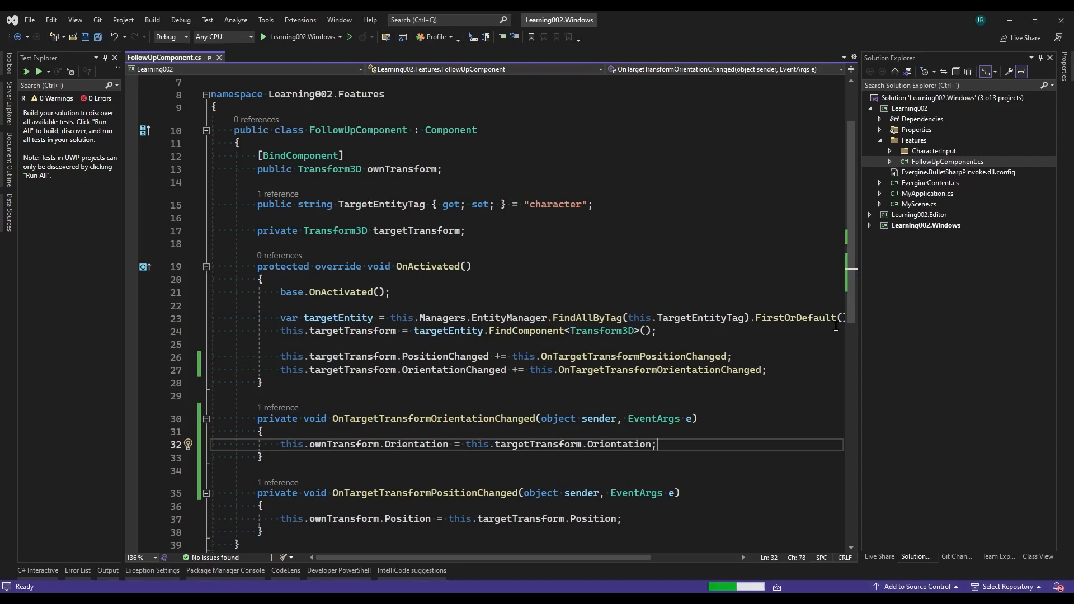
left_click(262, 36)
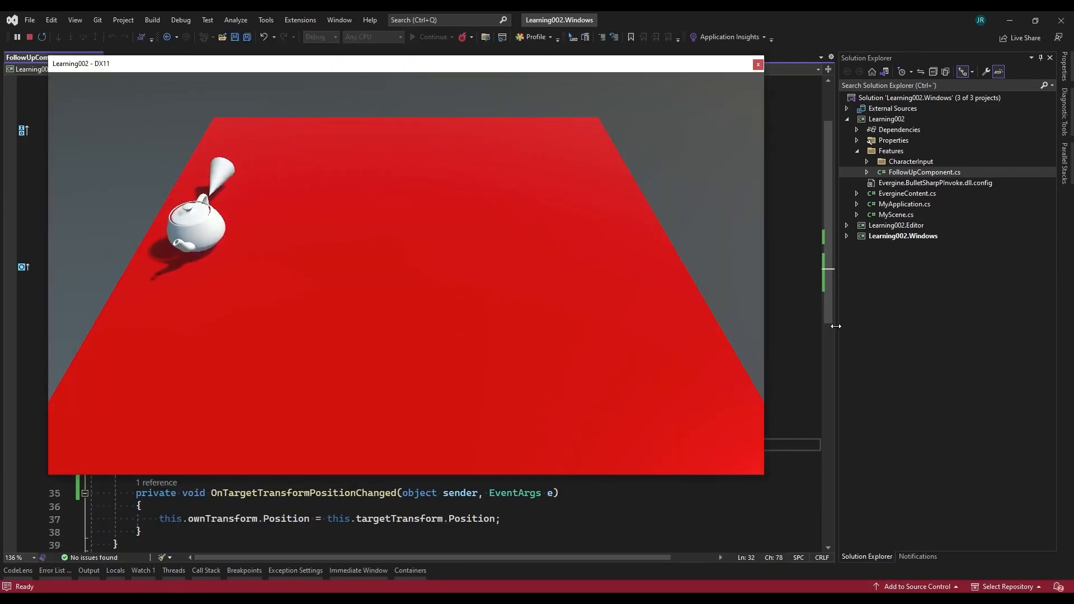